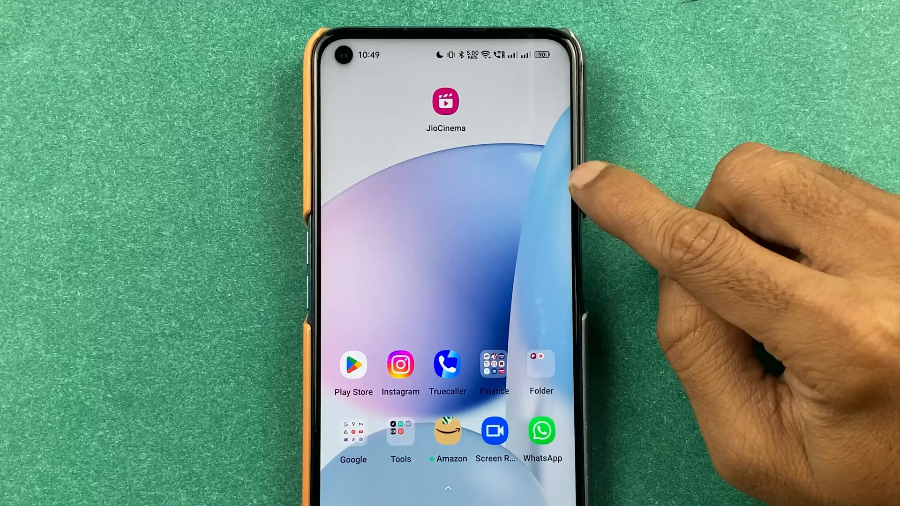
{"action": "mouse_move", "coordinate": [505, 161]}
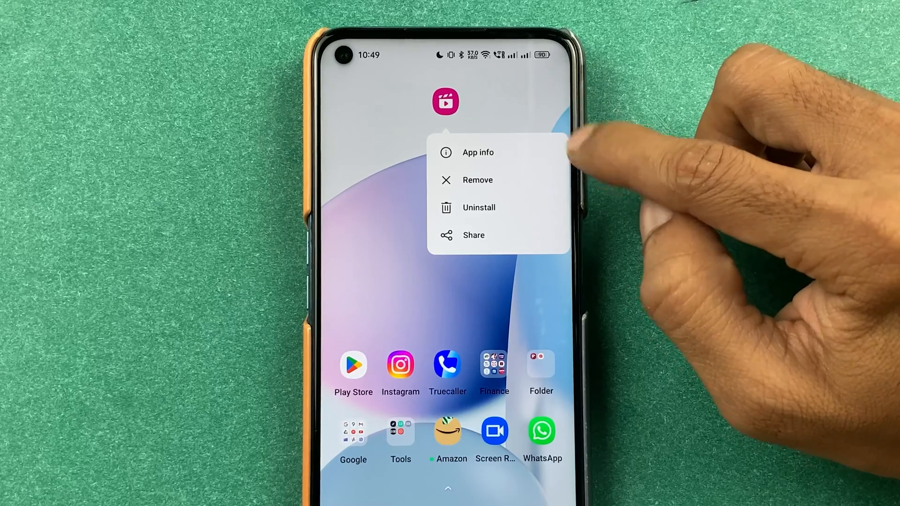
Step: Reach JioCinema's App info page from its home-screen icon menu
{"action": "left_click", "coordinate": [477, 152]}
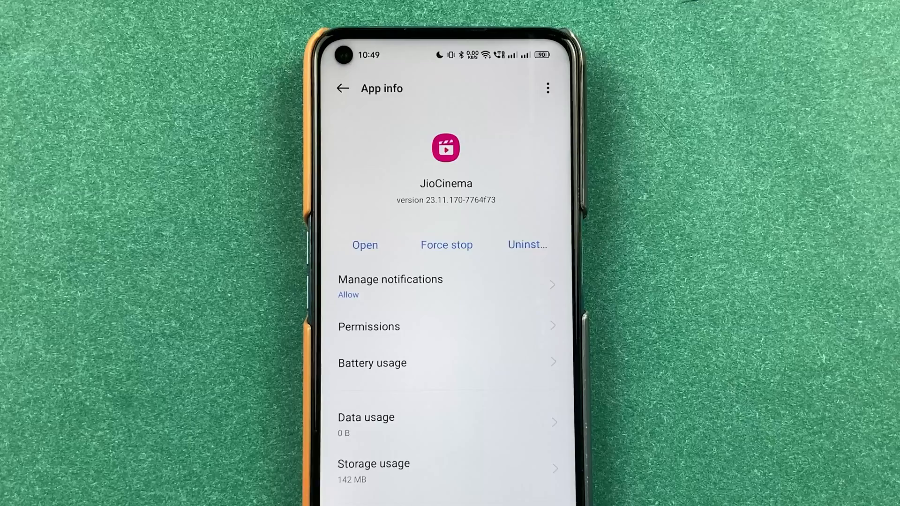
{"action": "left_click", "coordinate": [342, 88]}
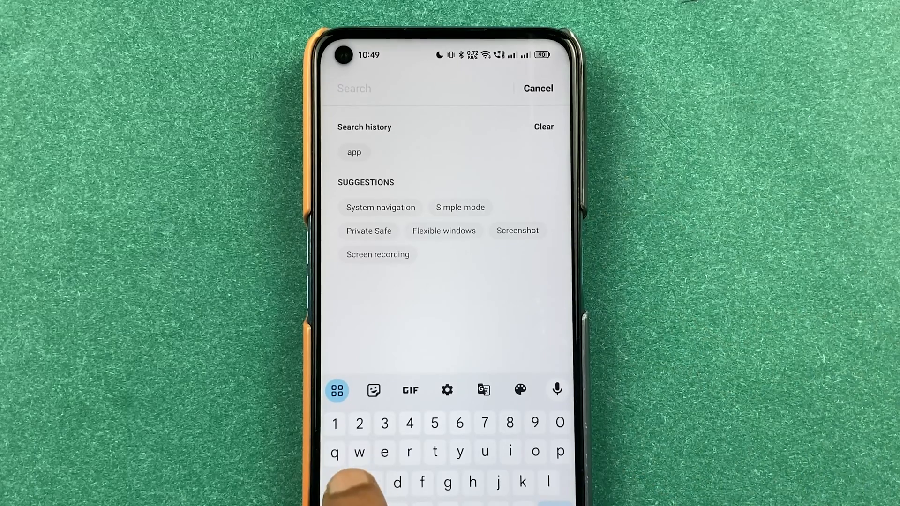
{"action": "type", "text": "p"}
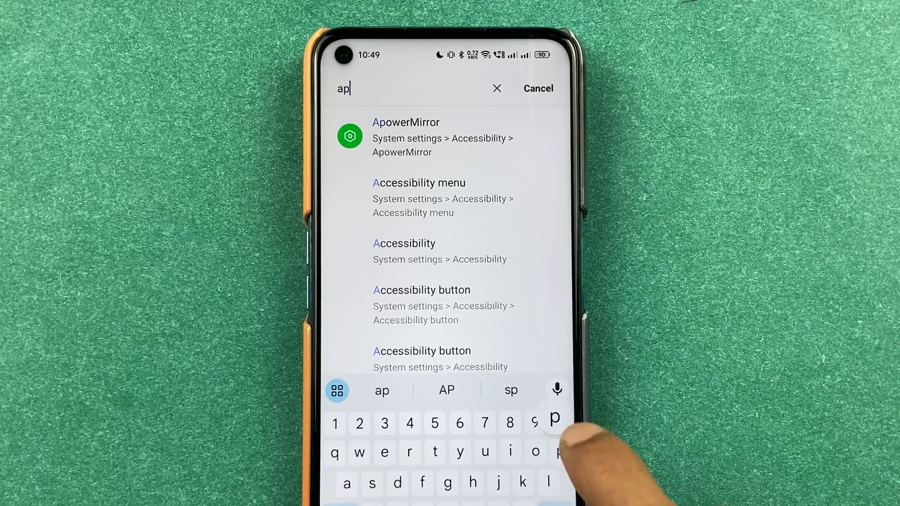
{"action": "type", "text": "p ma"}
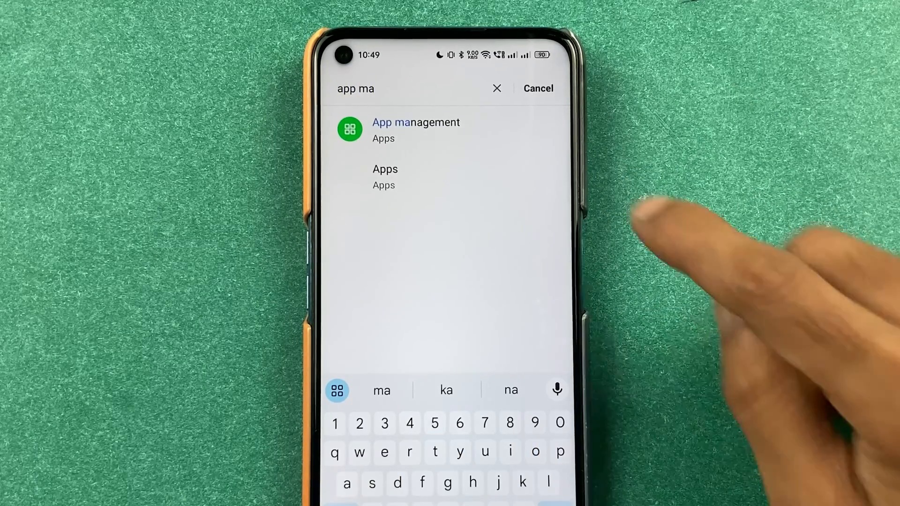
{"action": "left_click", "coordinate": [385, 168]}
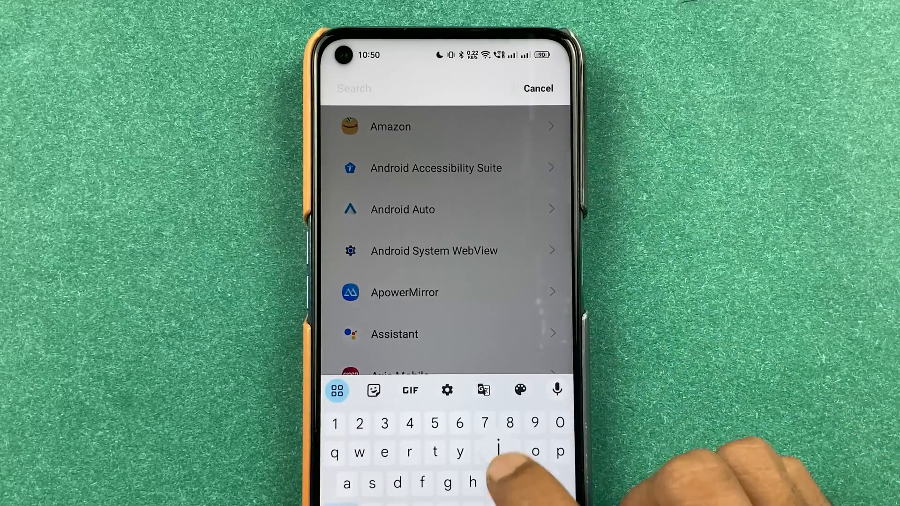
{"action": "type", "text": "jio"}
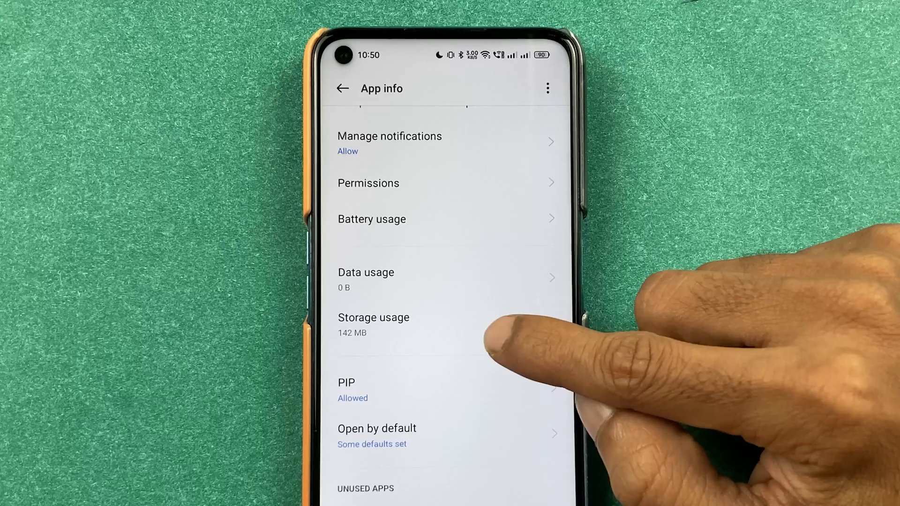
Step: Clear JioCinema's 11.7 MB cache from its Storage usage page
{"action": "left_click", "coordinate": [374, 324]}
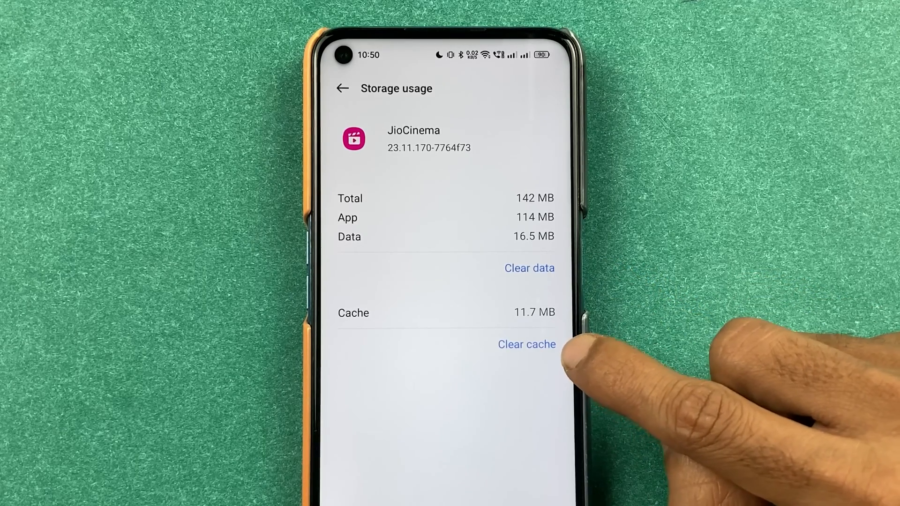
{"action": "left_click", "coordinate": [526, 344]}
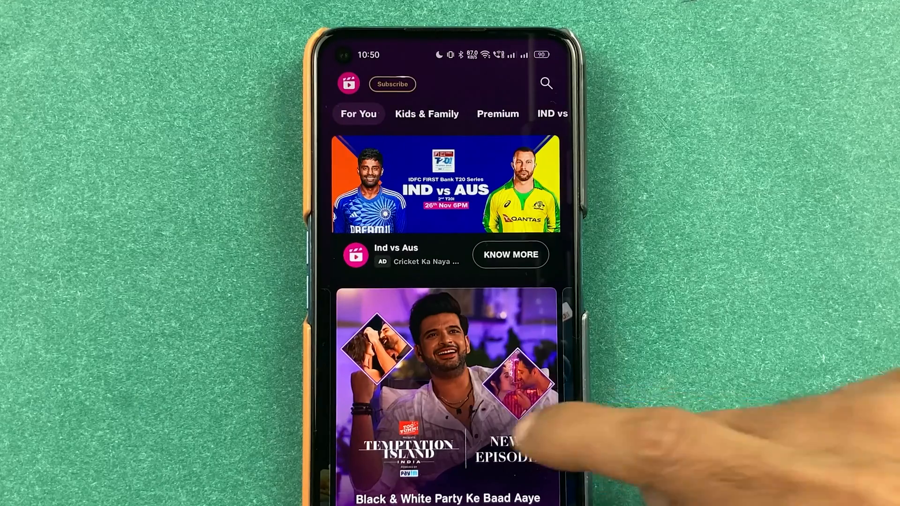
Step: Confirm JioCinema still plays a Bigg Boss episode, then return to Storage usage showing 0 B cache
{"action": "scroll", "scroll_direction": "up", "scroll_amount": 3}
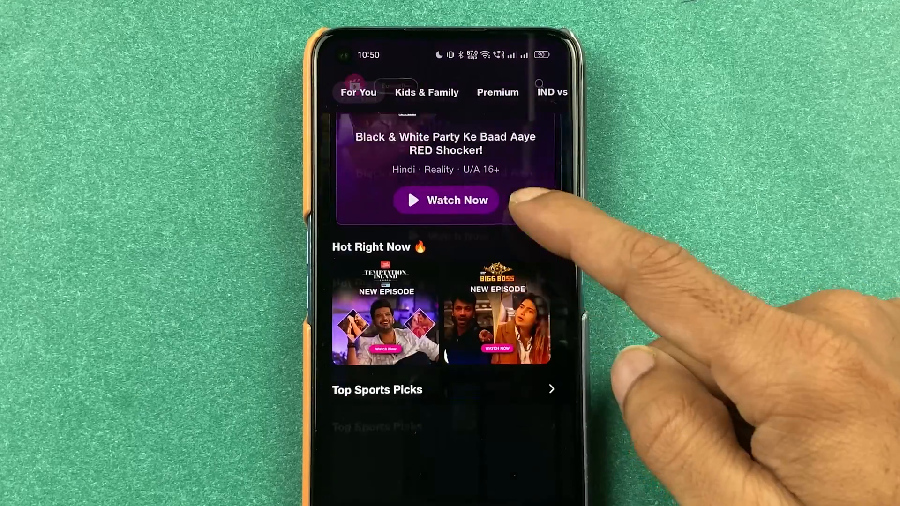
{"action": "left_click", "coordinate": [496, 315]}
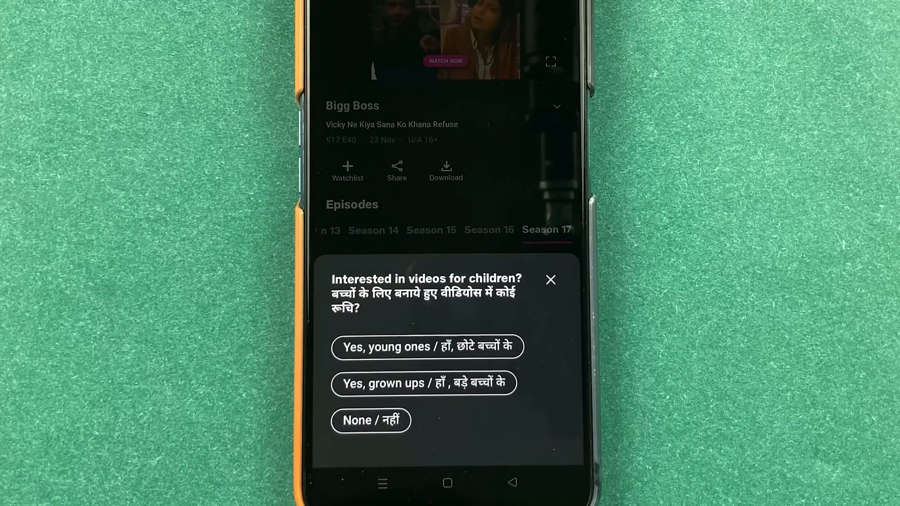
{"action": "left_click", "coordinate": [550, 280]}
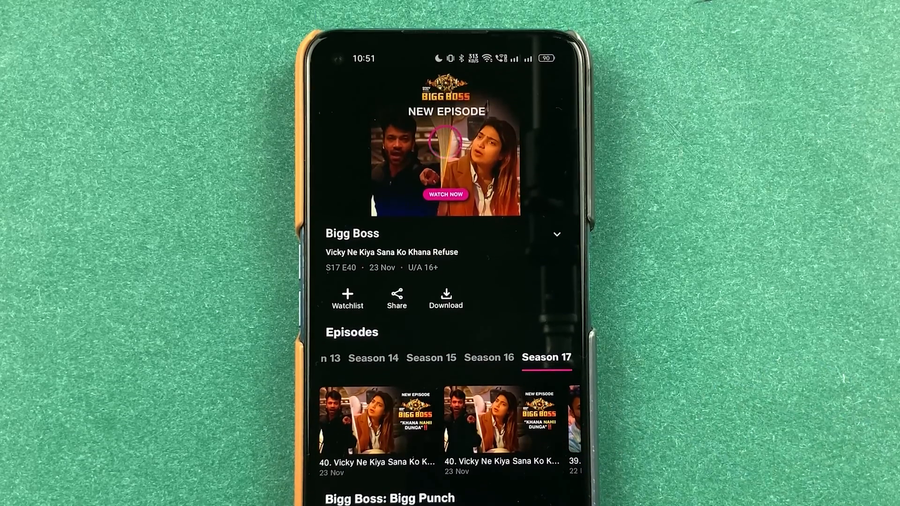
{"action": "left_click", "coordinate": [446, 194]}
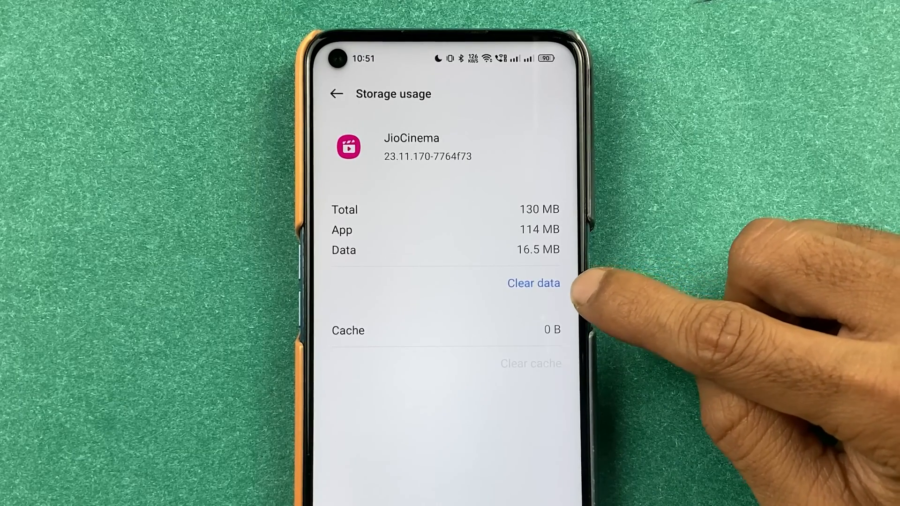
Step: Clear JioCinema's data so data and cache both read 0 B, leaving the app signed out
{"action": "left_click", "coordinate": [533, 283]}
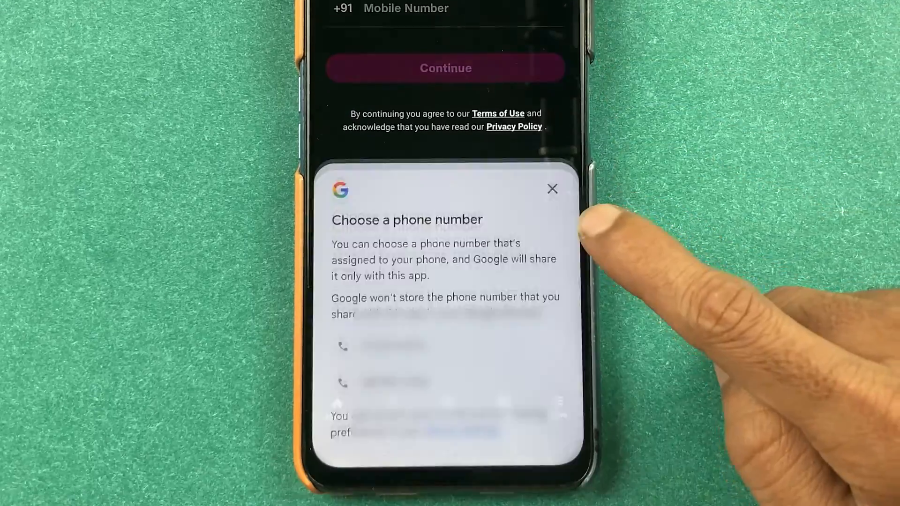
{"action": "left_click", "coordinate": [552, 189]}
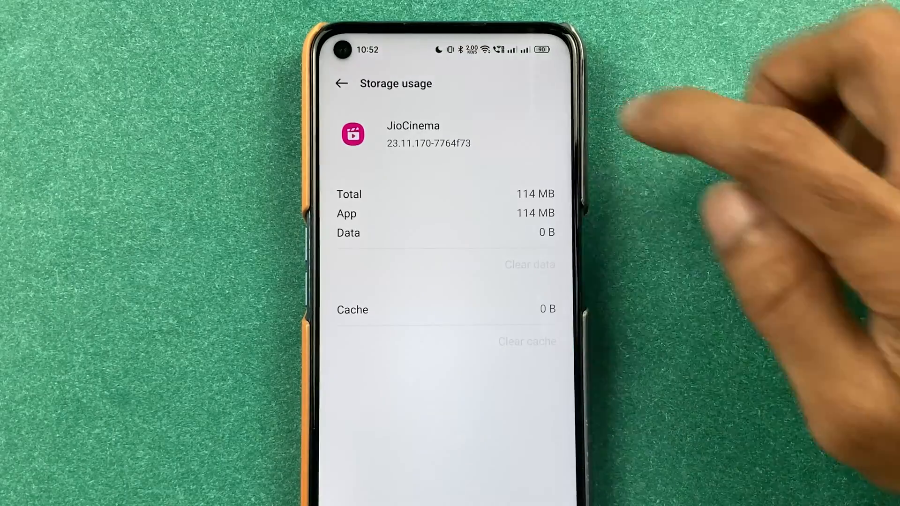
Step: Back out of JioCinema's App info to the home screen
{"action": "left_click", "coordinate": [341, 83]}
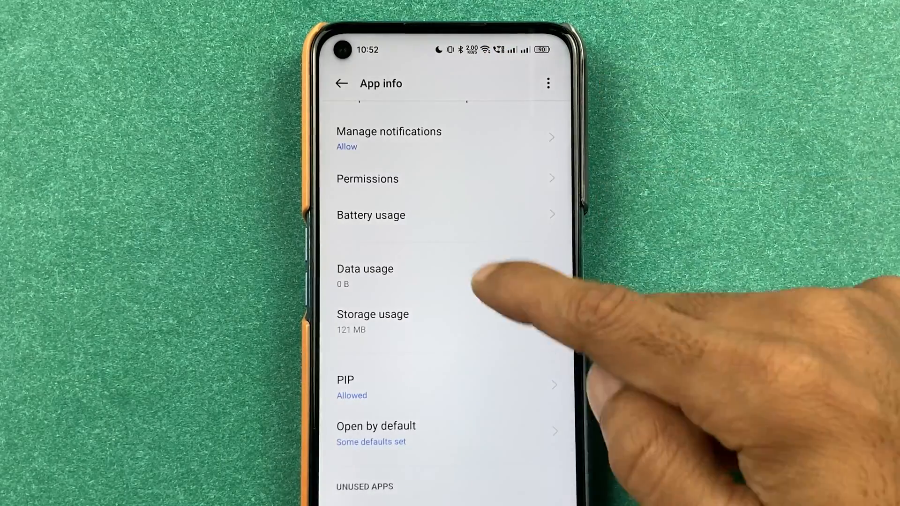
{"action": "scroll", "scroll_direction": "down", "scroll_amount": 3}
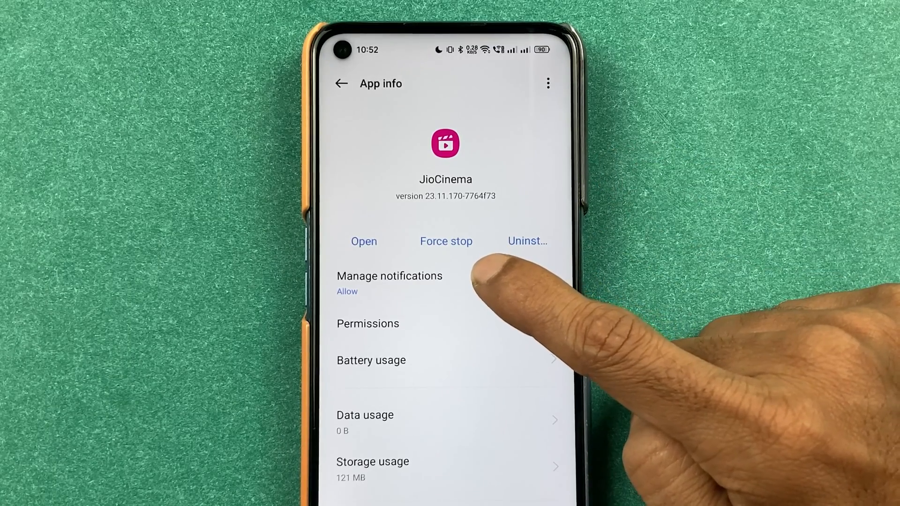
{"action": "mouse_move", "coordinate": [505, 298]}
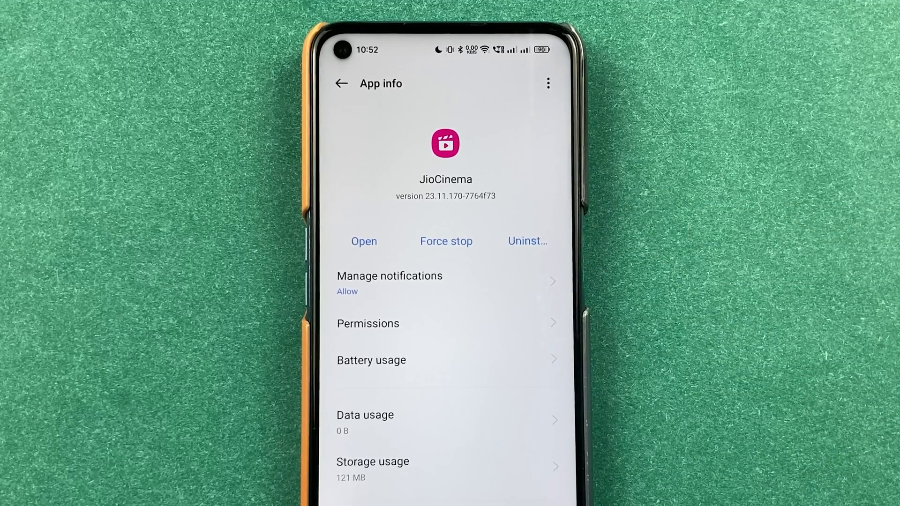
{"action": "left_click", "coordinate": [342, 83]}
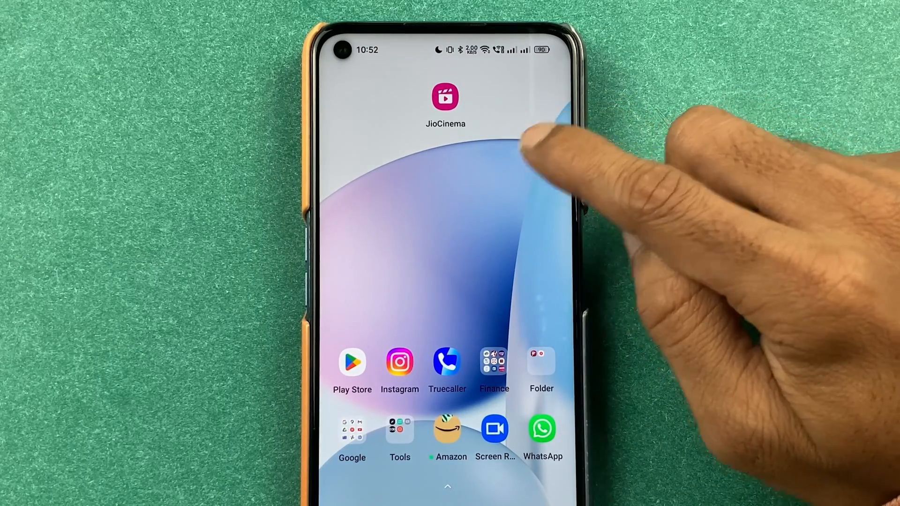
{"action": "mouse_move", "coordinate": [528, 172]}
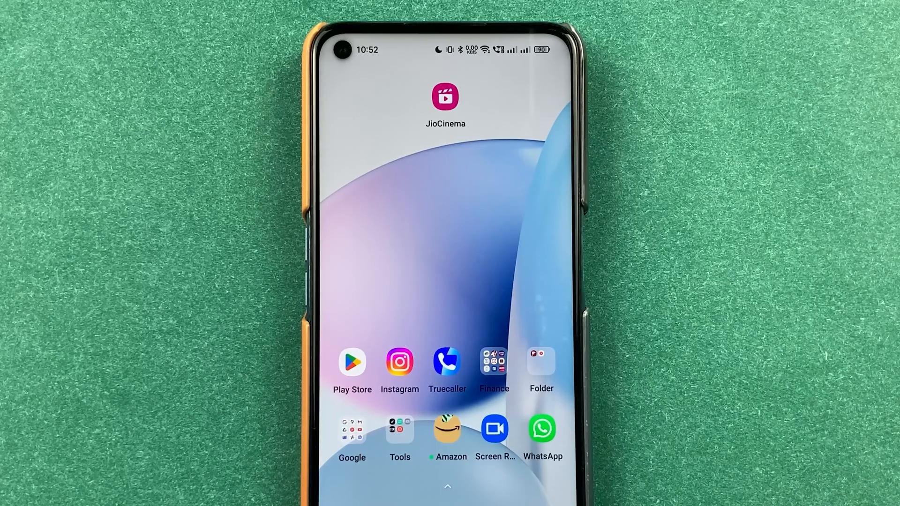